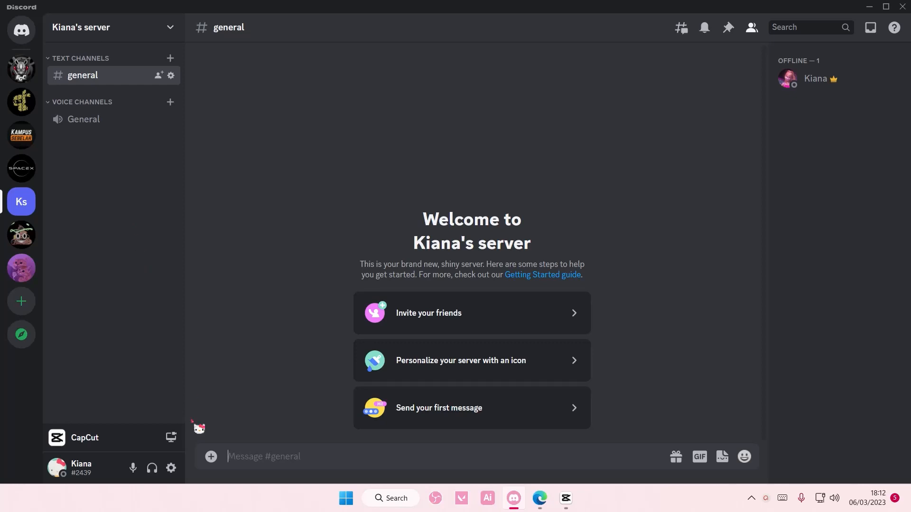
Step: Open User Settings from the gear icon and scroll the settings sidebar
left_click(170, 468)
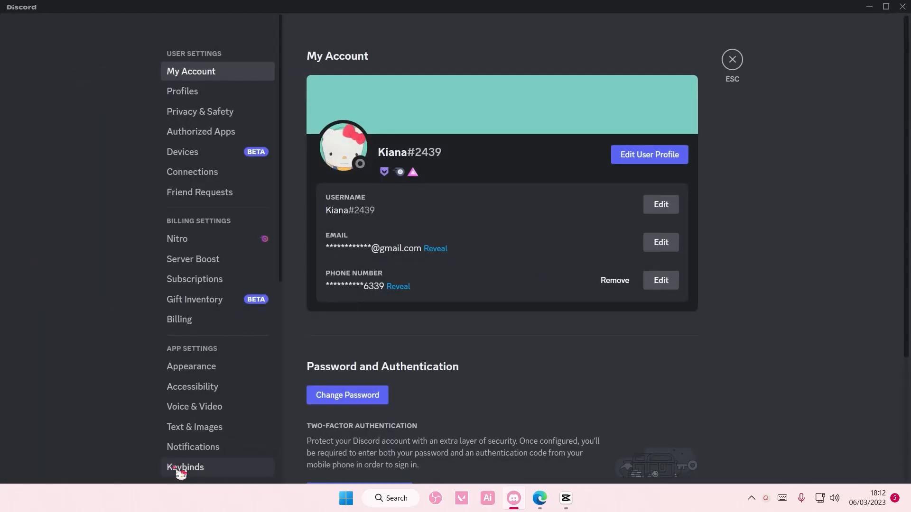
scroll("down", 3)
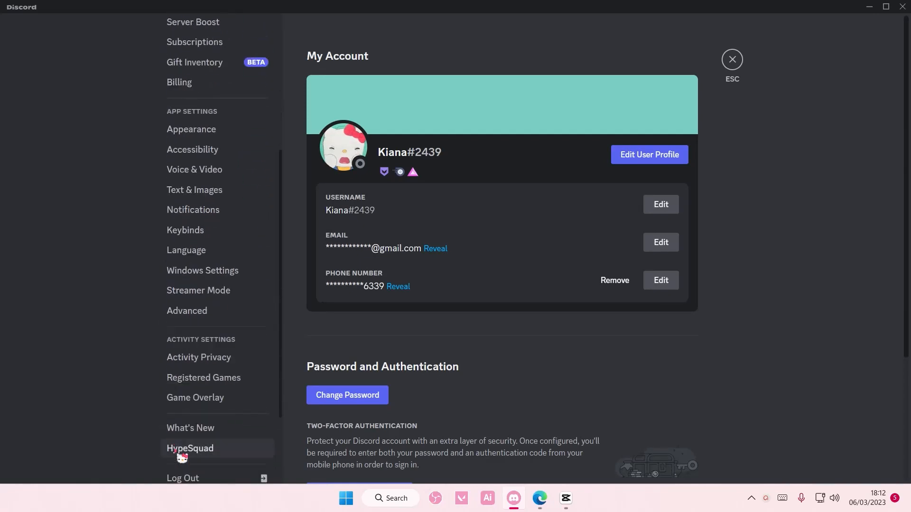
Step: Open the Registered Games page under Activity Settings
left_click(204, 378)
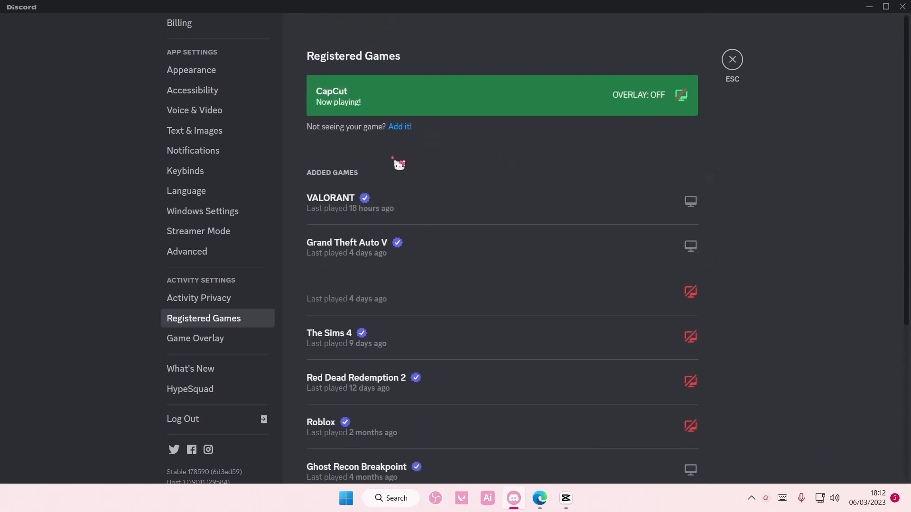
mouse_move(492, 169)
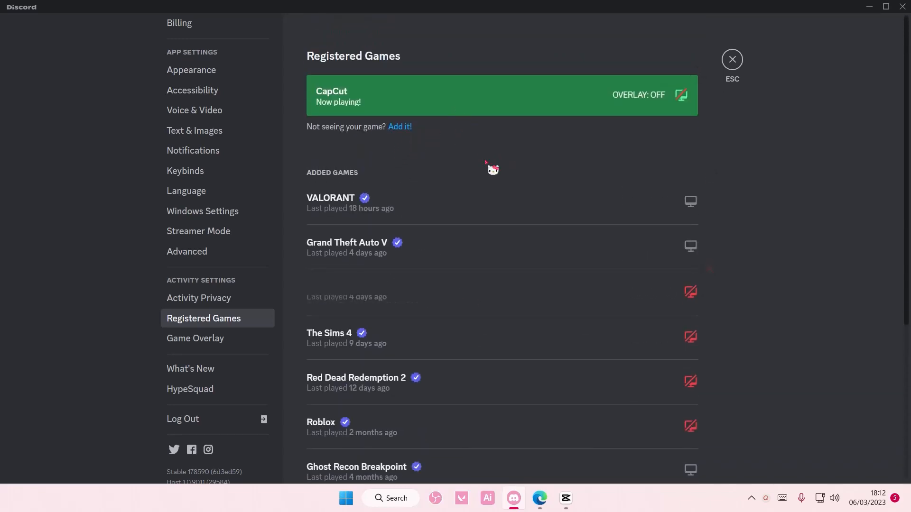
mouse_move(493, 154)
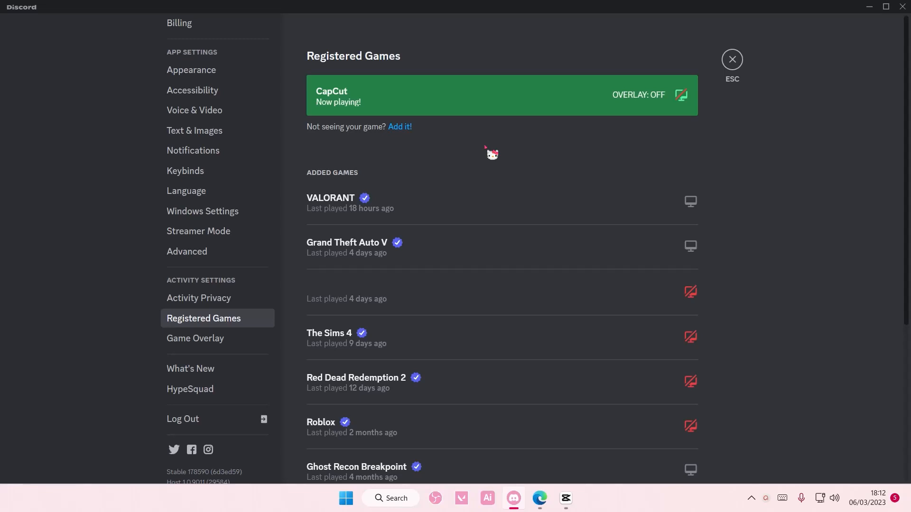
mouse_move(427, 187)
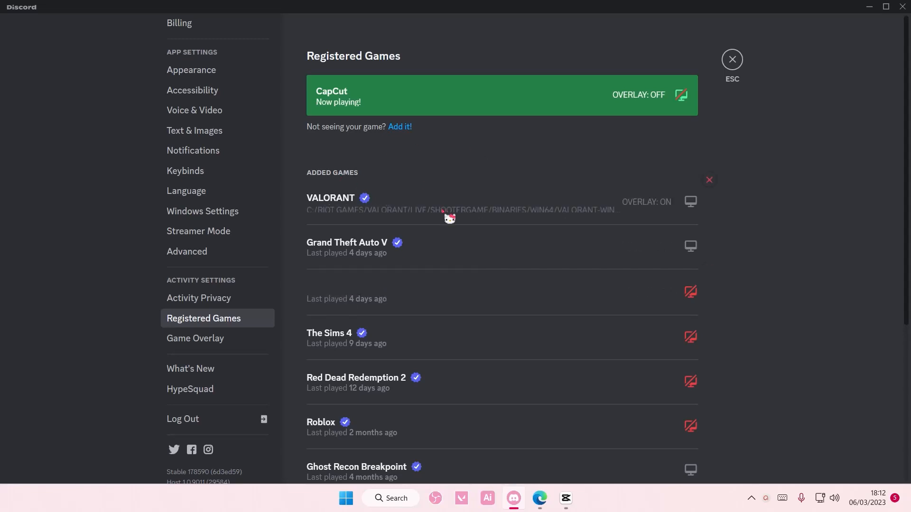
Step: Add Microsoft Edge as a registered game, then open Activity Privacy
left_click(399, 127)
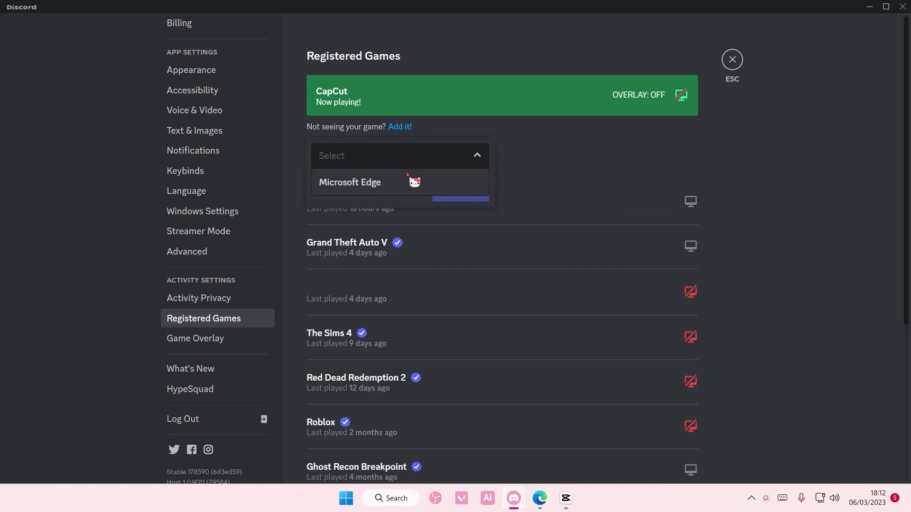
left_click(349, 182)
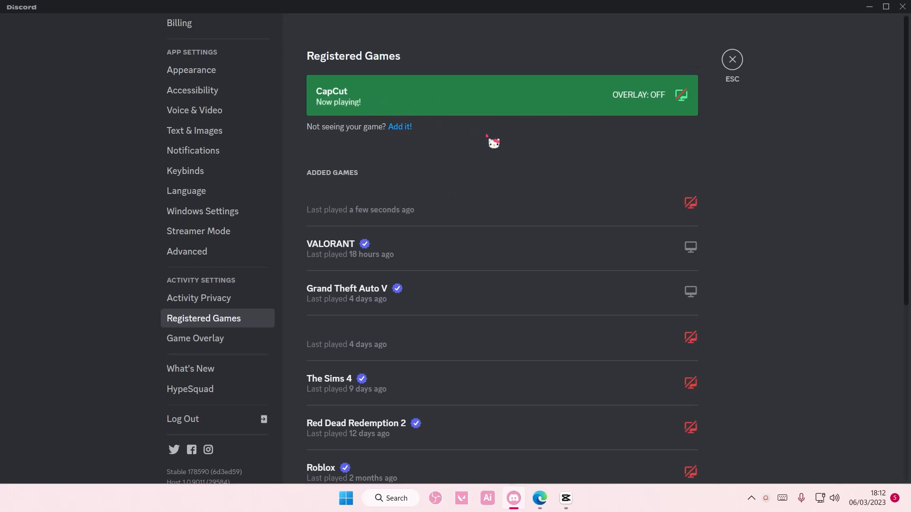
mouse_move(492, 147)
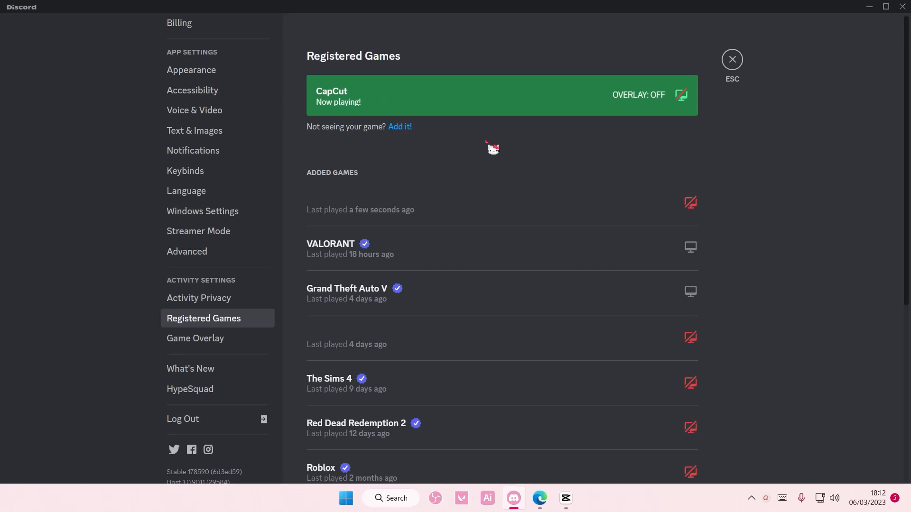
mouse_move(287, 254)
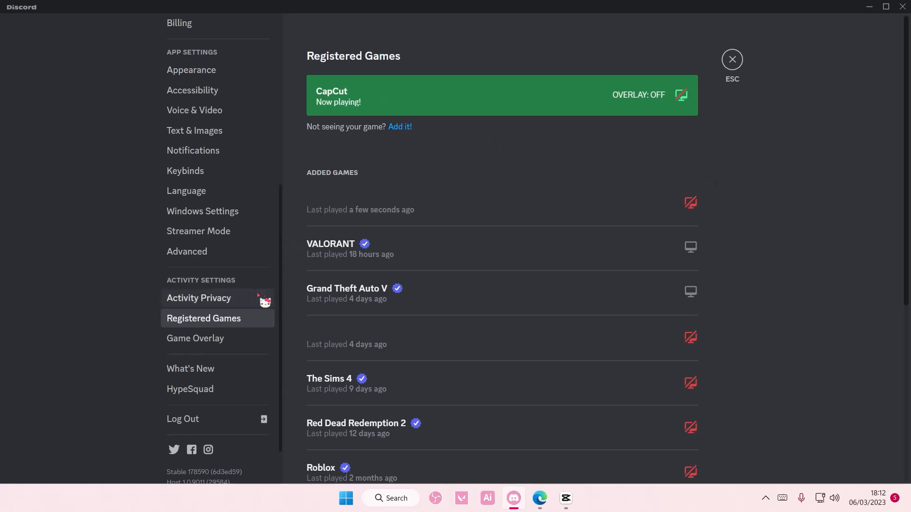
left_click(198, 298)
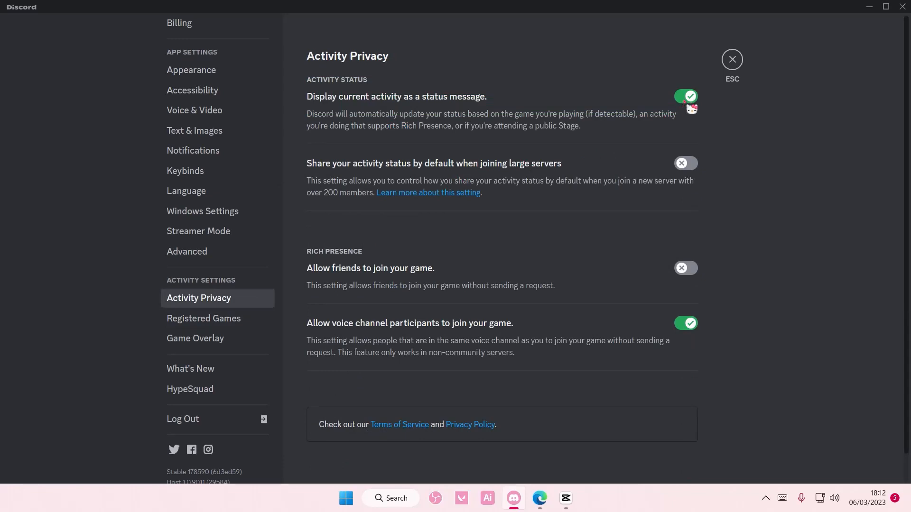